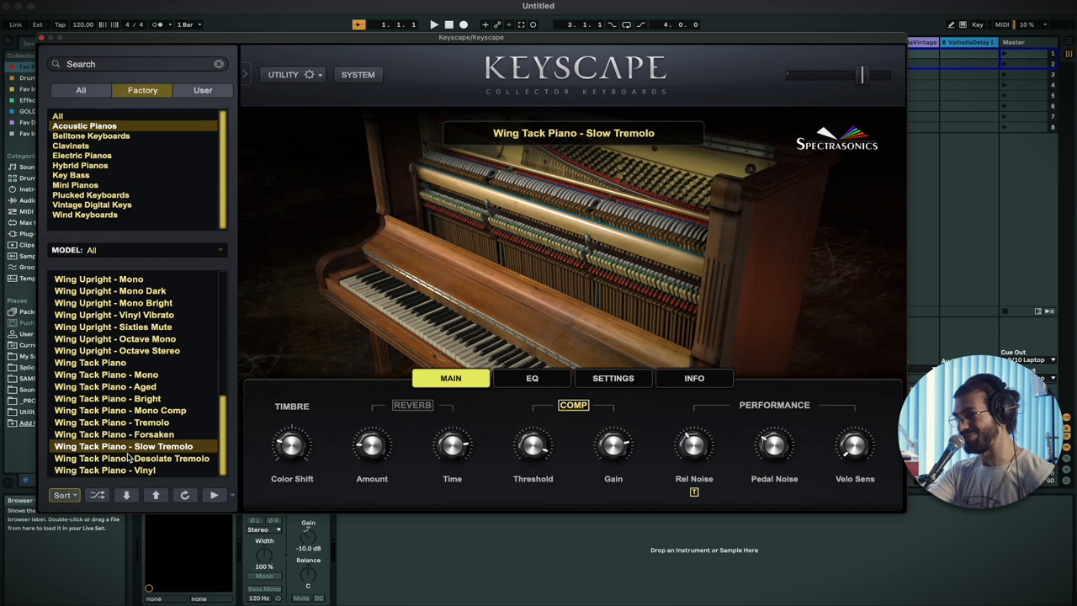
pyautogui.scroll(3)
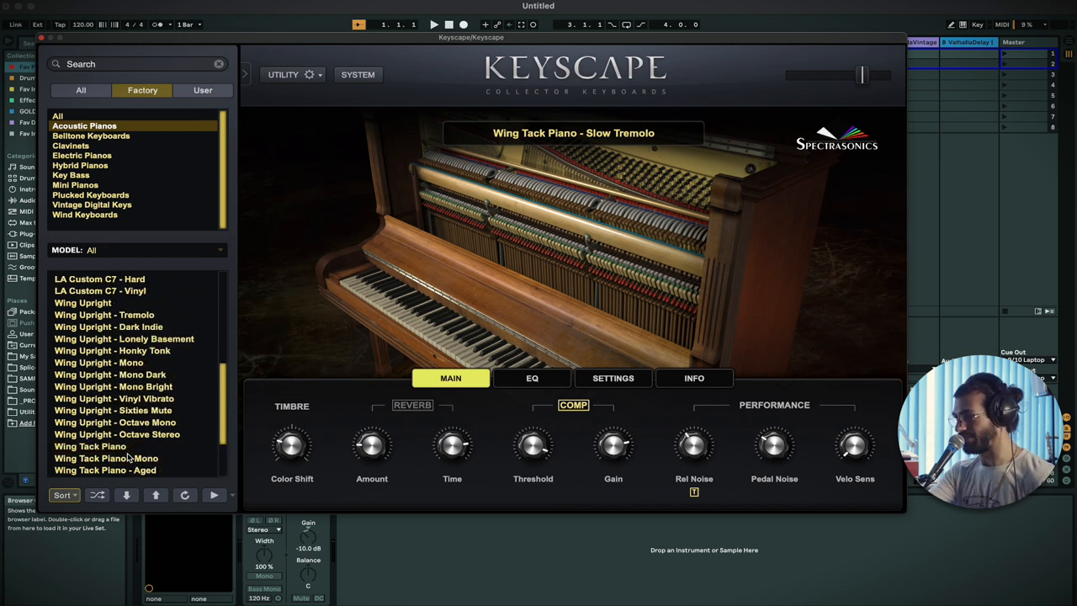